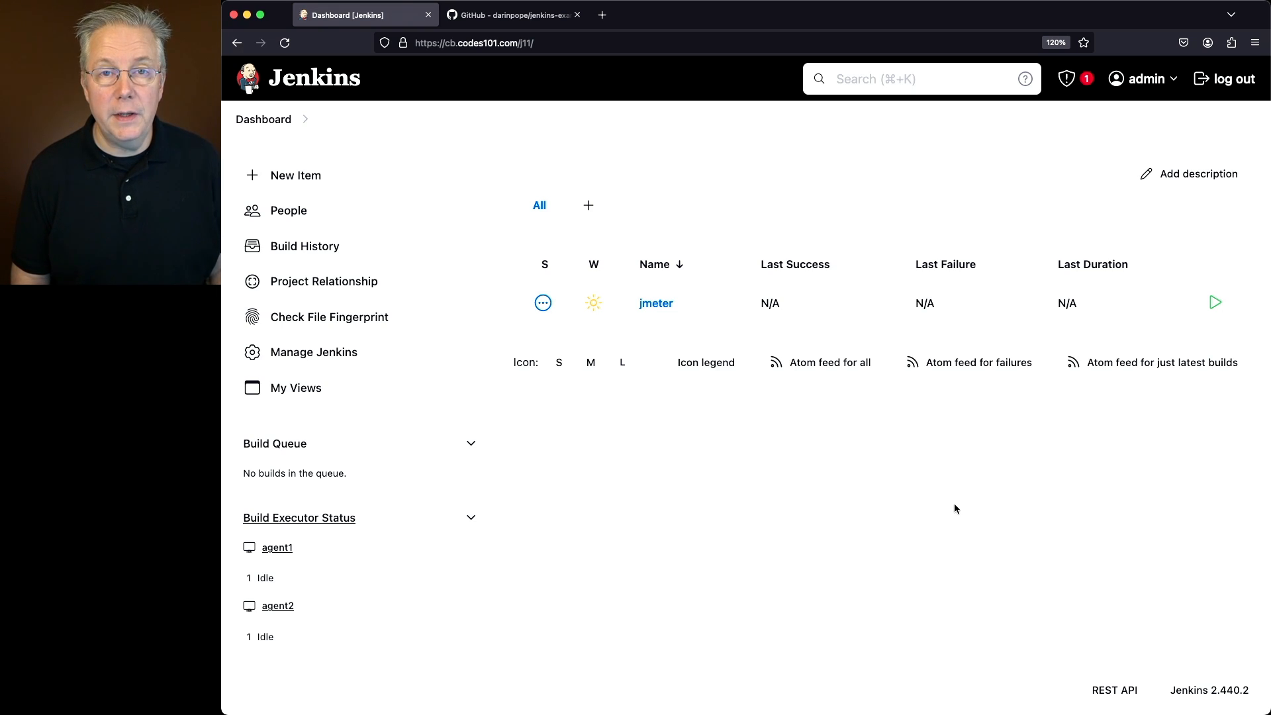
{"action": "mouse_move", "coordinate": [688, 413]}
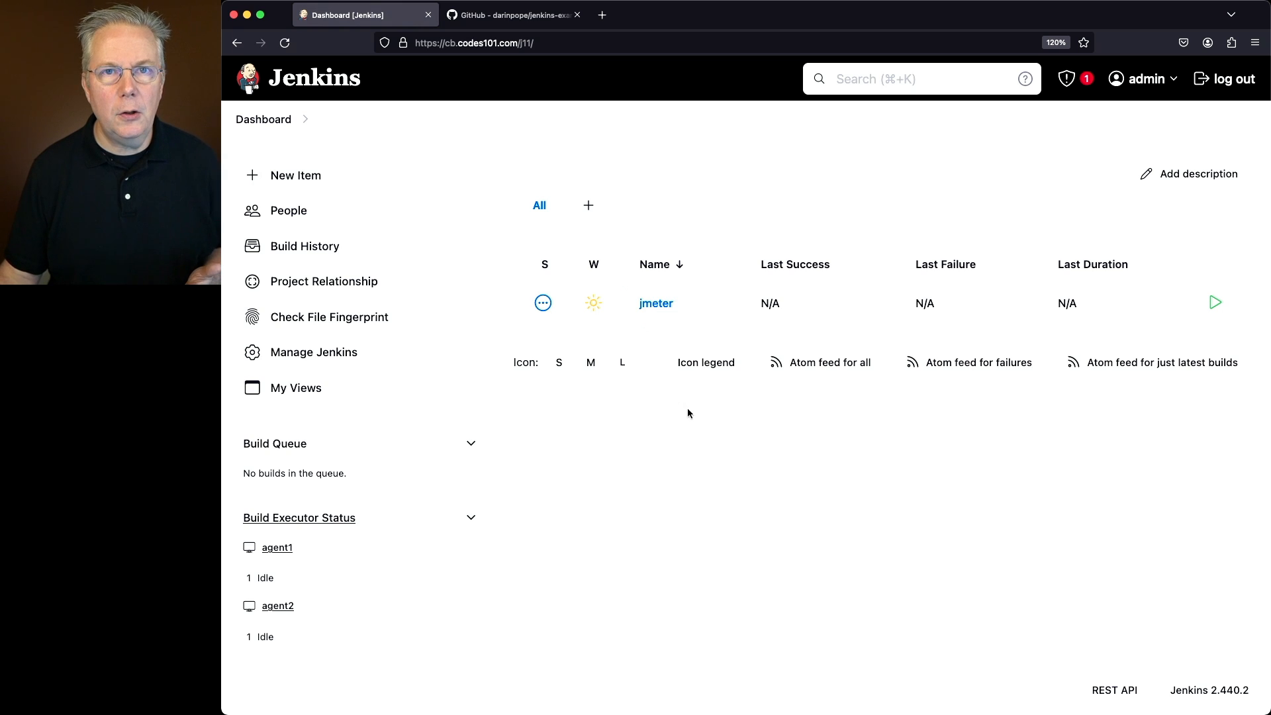
Switch to the browser tab showing the jenkins-example-jmeter GitHub repository
{"action": "left_click", "coordinate": [511, 15]}
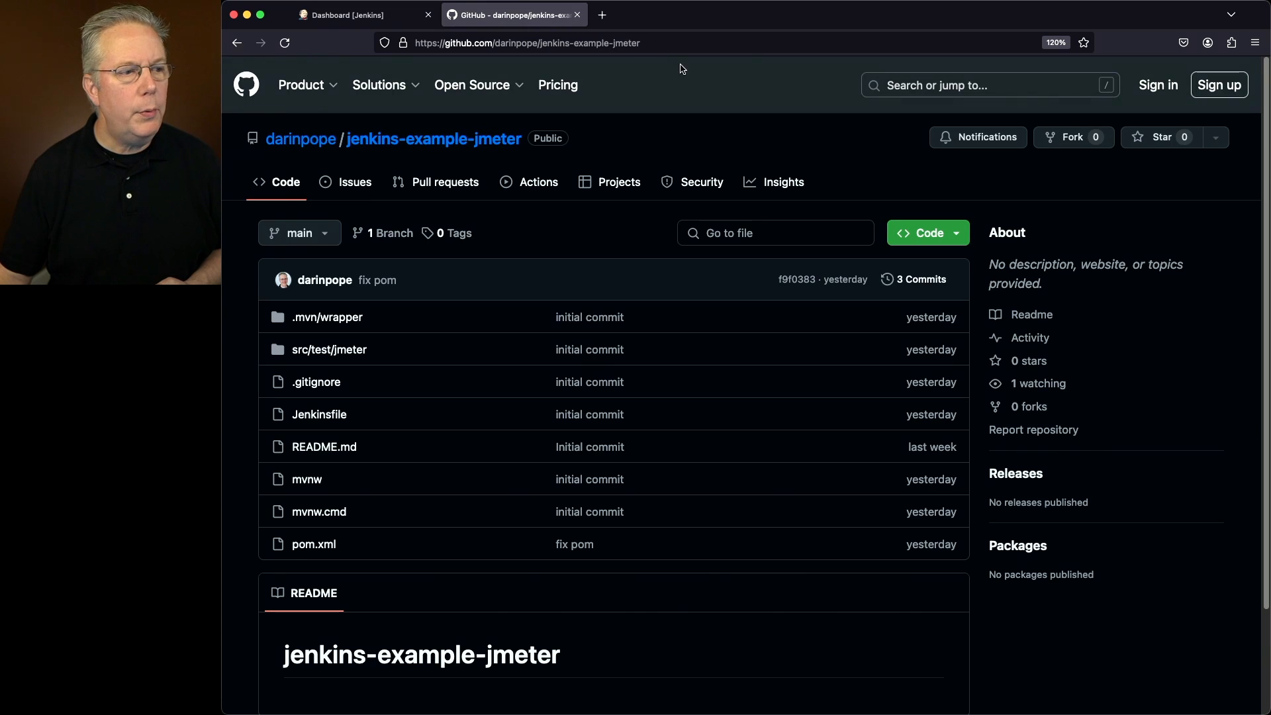
{"action": "mouse_move", "coordinate": [759, 426]}
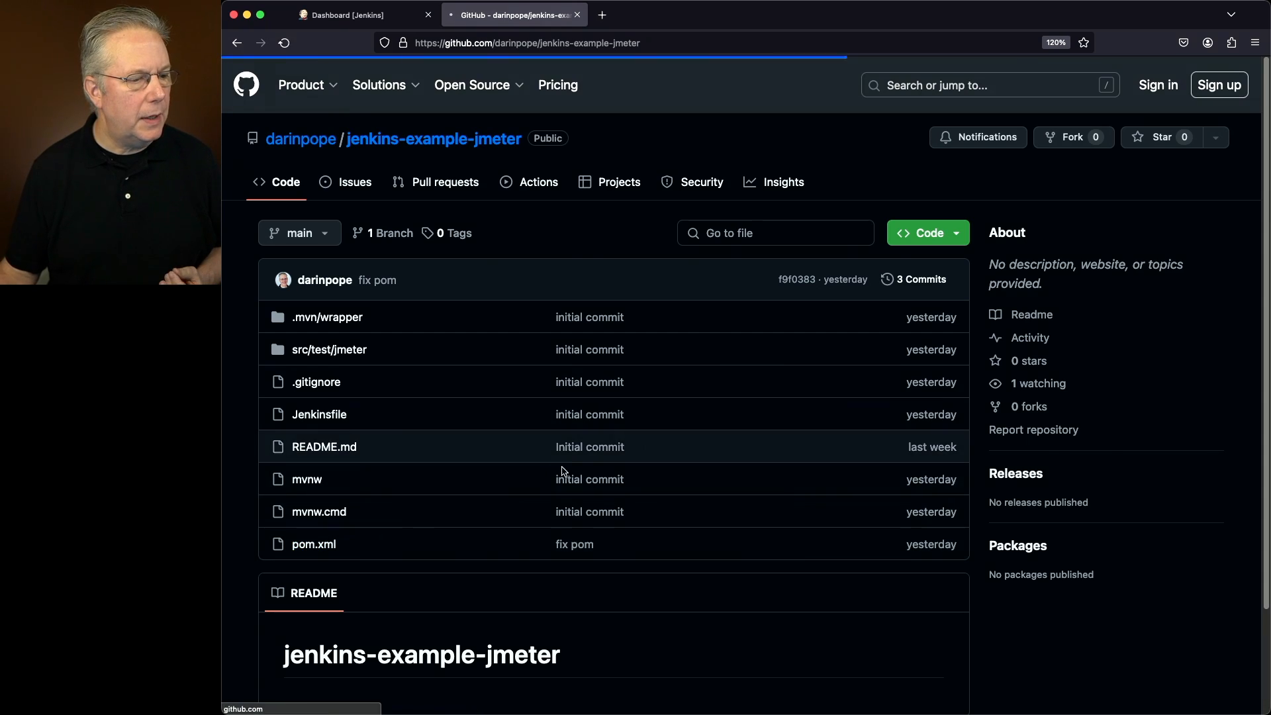
Open pom.xml and scroll to the jmeter-maven-plugin configure, jmeter and results executions
{"action": "left_click", "coordinate": [313, 544]}
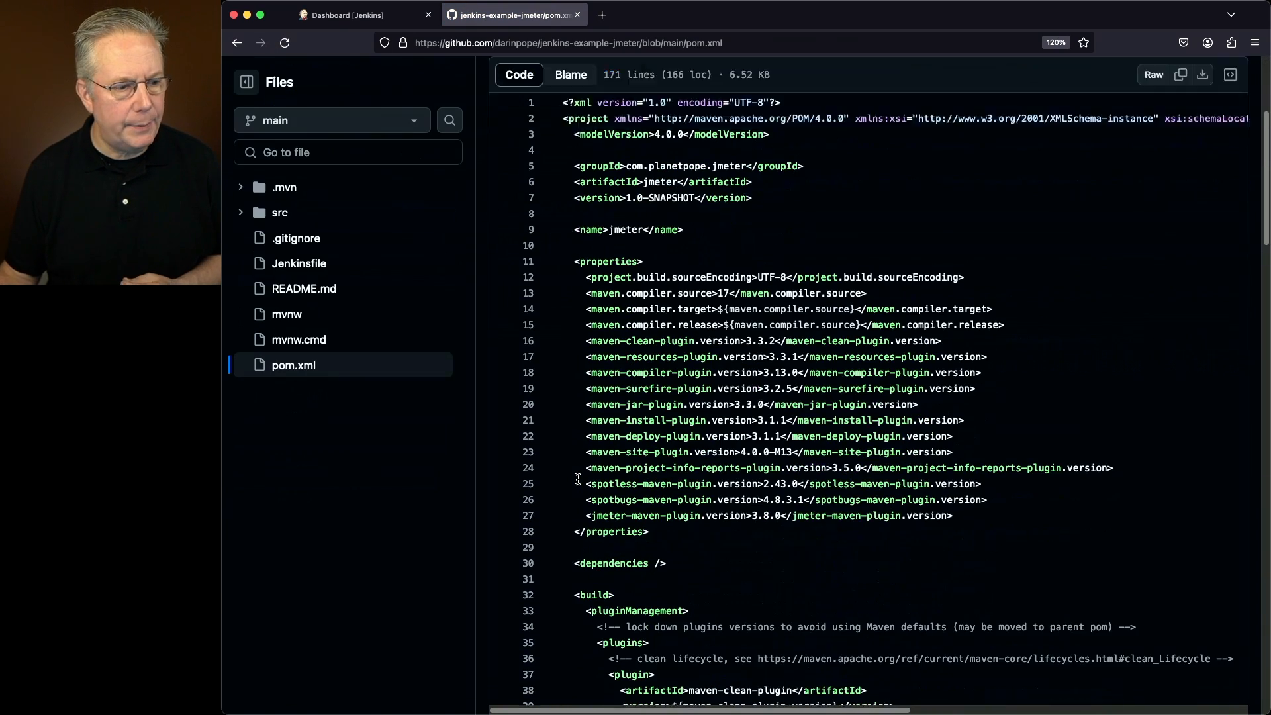
{"action": "scroll", "scroll_direction": "down", "scroll_amount": 3}
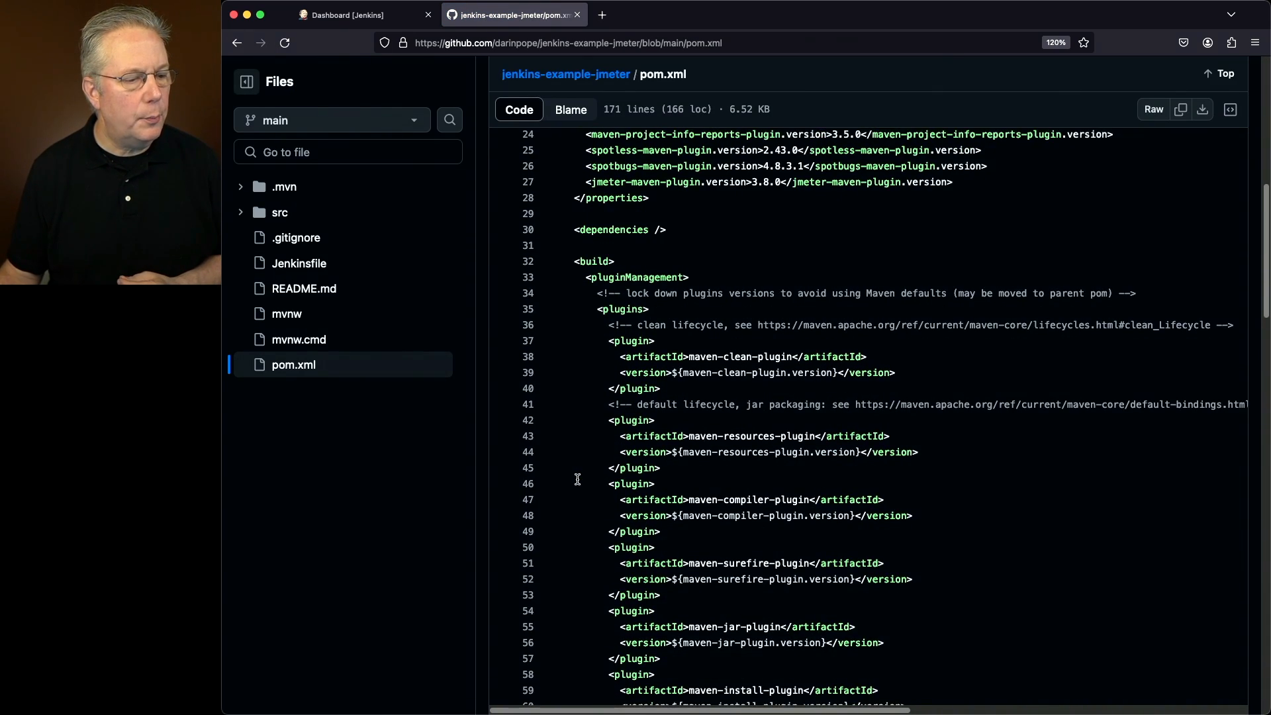
{"action": "scroll", "scroll_direction": "down", "scroll_amount": 3}
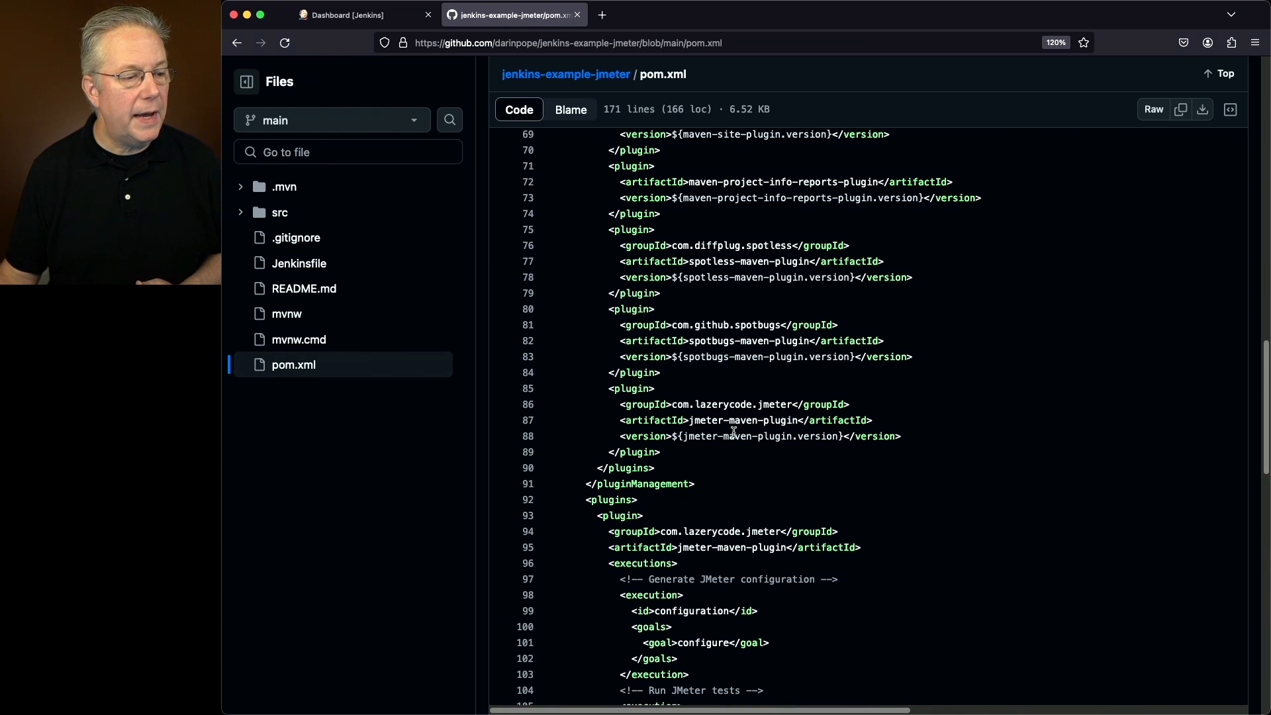
{"action": "scroll", "scroll_direction": "down", "scroll_amount": 3}
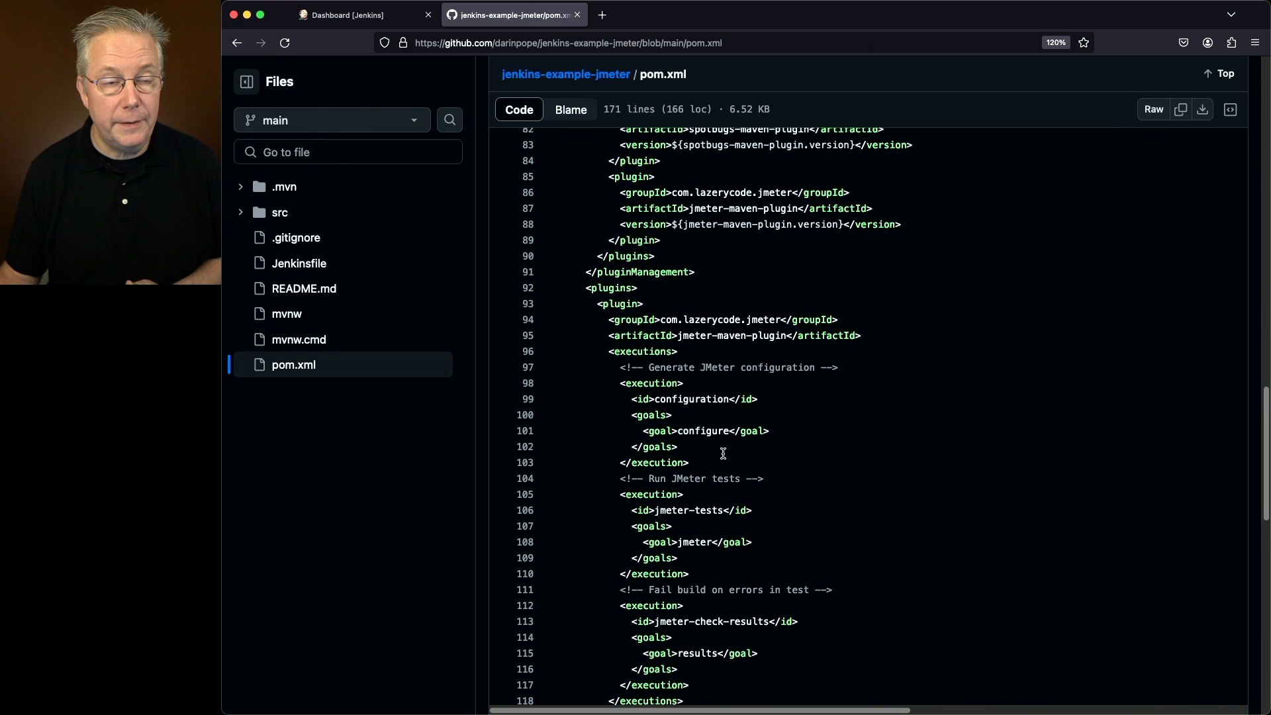
{"action": "mouse_move", "coordinate": [725, 448]}
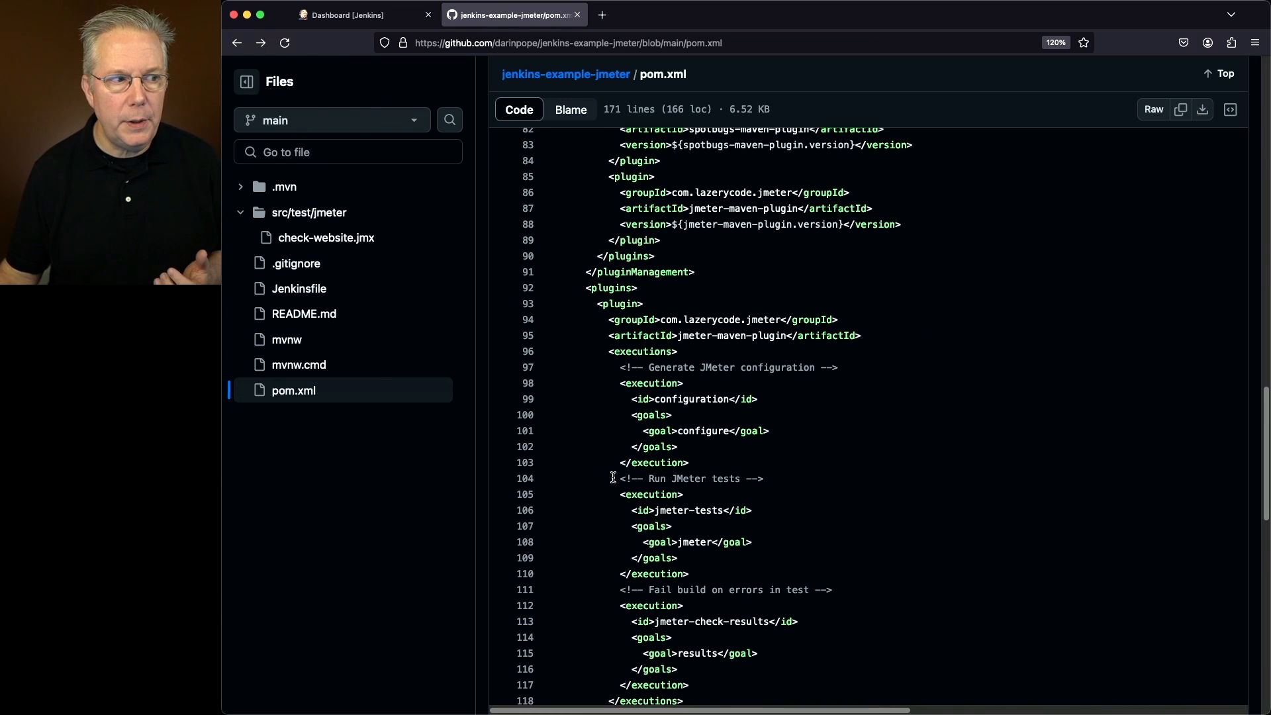
Open the Jenkinsfile showing ./mvnw clean verify and archiving of JMeter logs and CSVs
{"action": "left_click", "coordinate": [299, 288]}
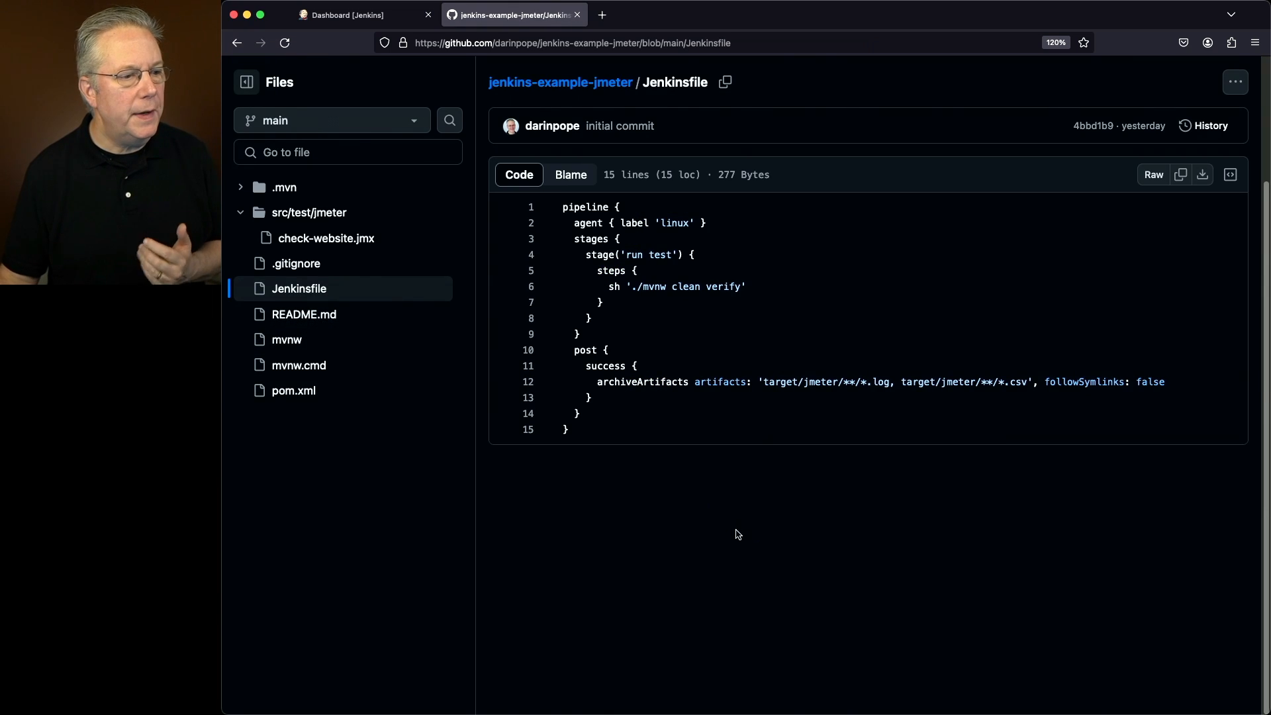
{"action": "mouse_move", "coordinate": [749, 541]}
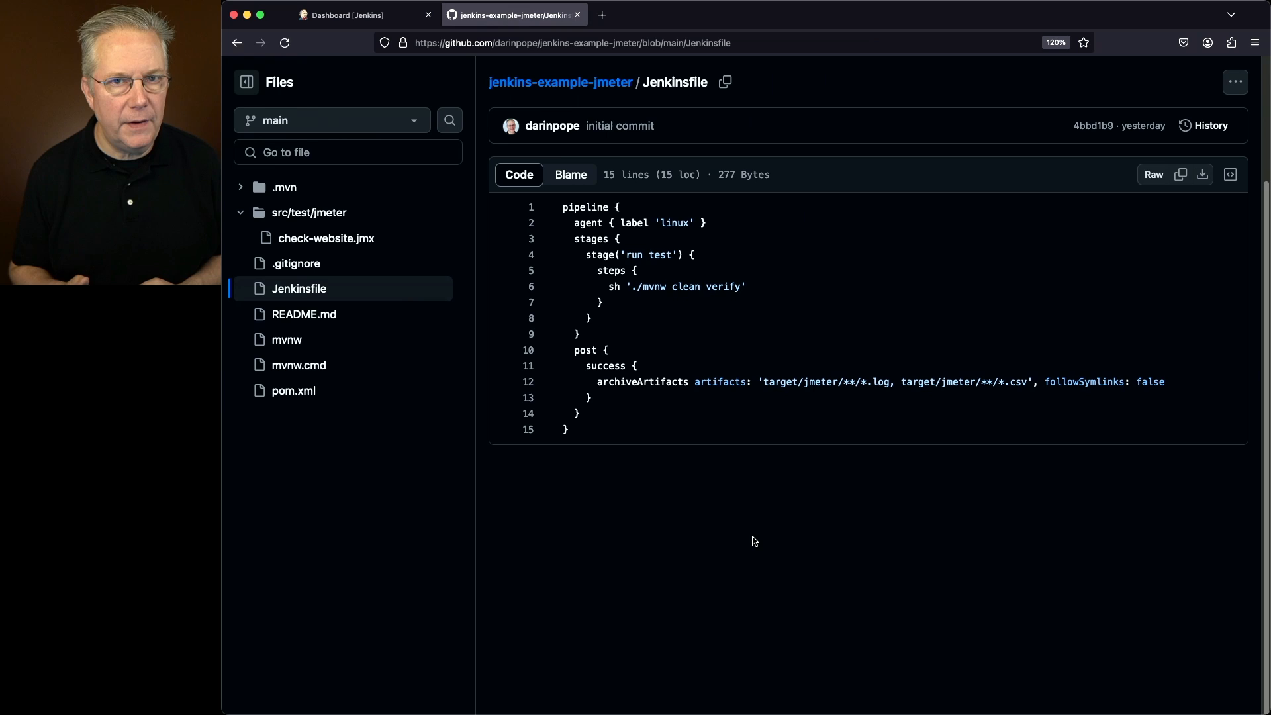
{"action": "mouse_move", "coordinate": [760, 523]}
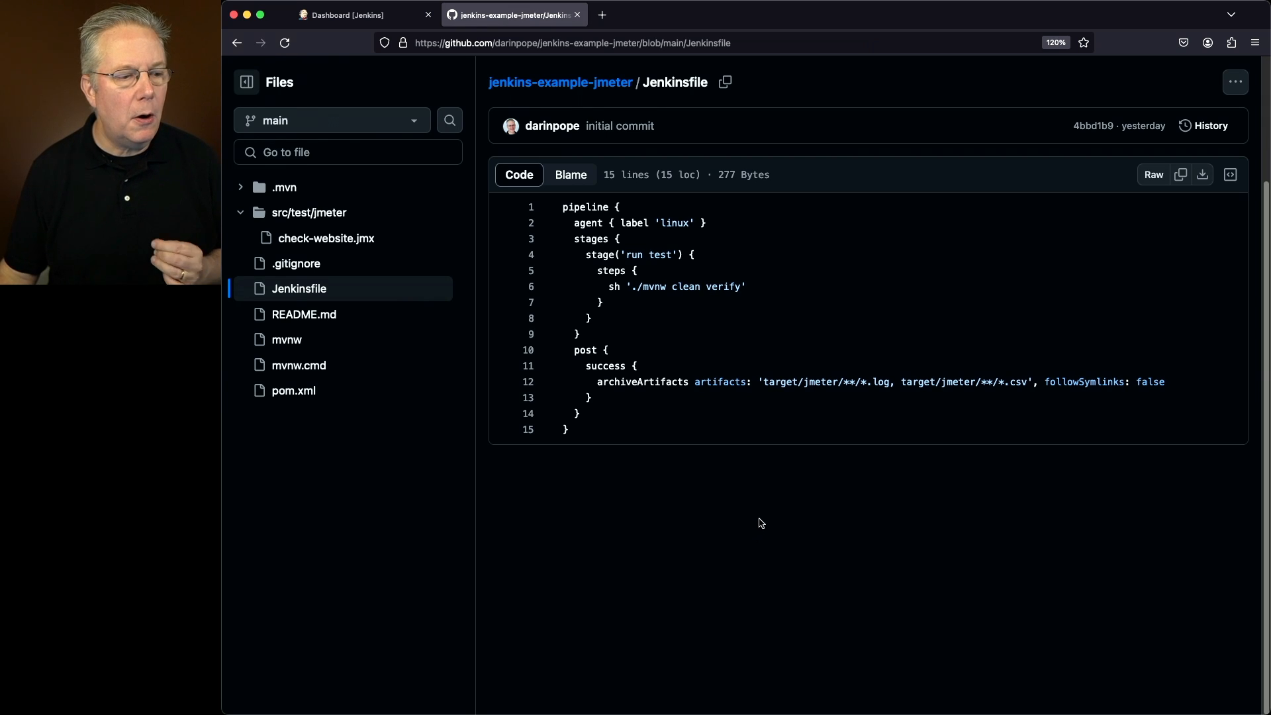
{"action": "mouse_move", "coordinate": [781, 387]}
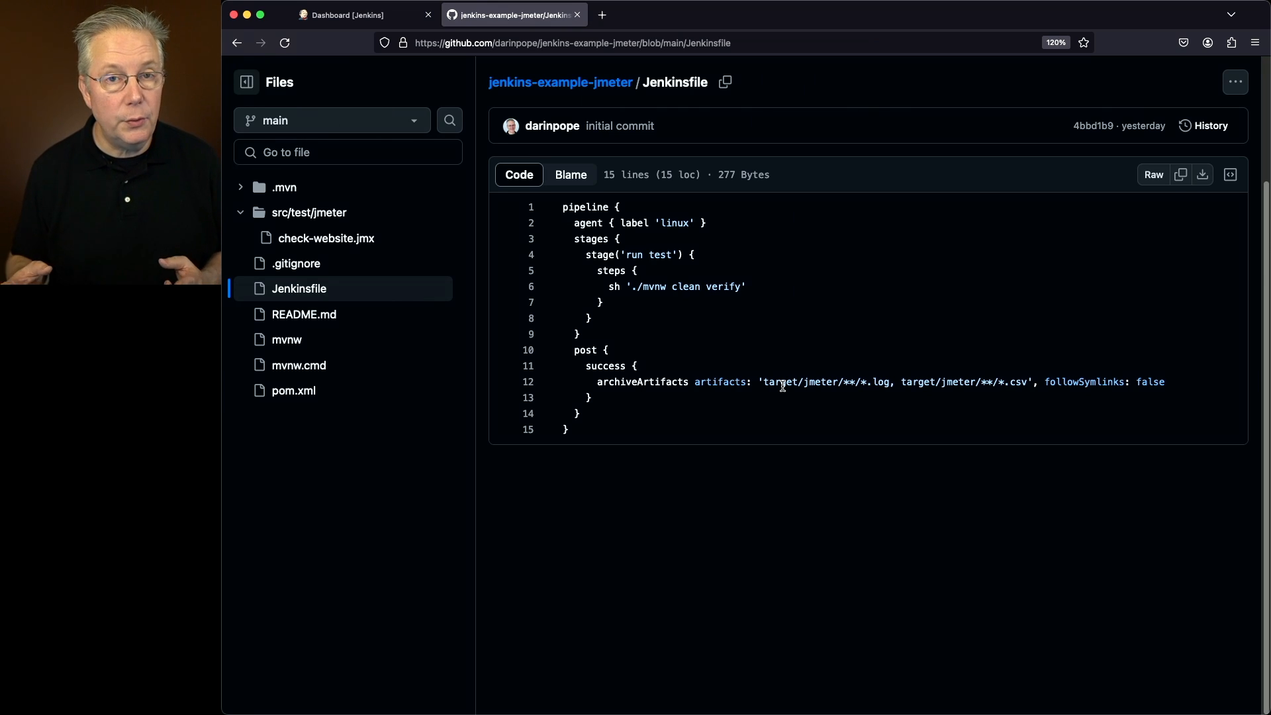
{"action": "mouse_move", "coordinate": [550, 162]}
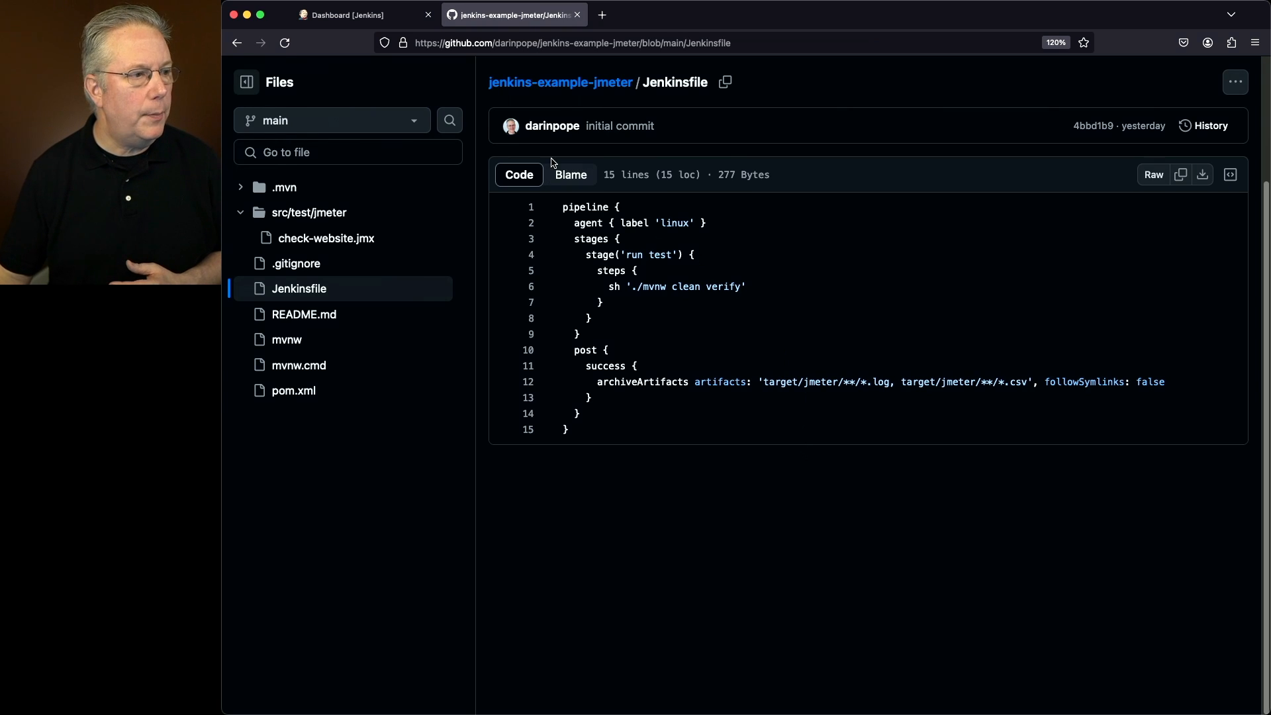
Return to the Jenkins dashboard, open the jmeter job and trigger Build Now
{"action": "left_click", "coordinate": [340, 15]}
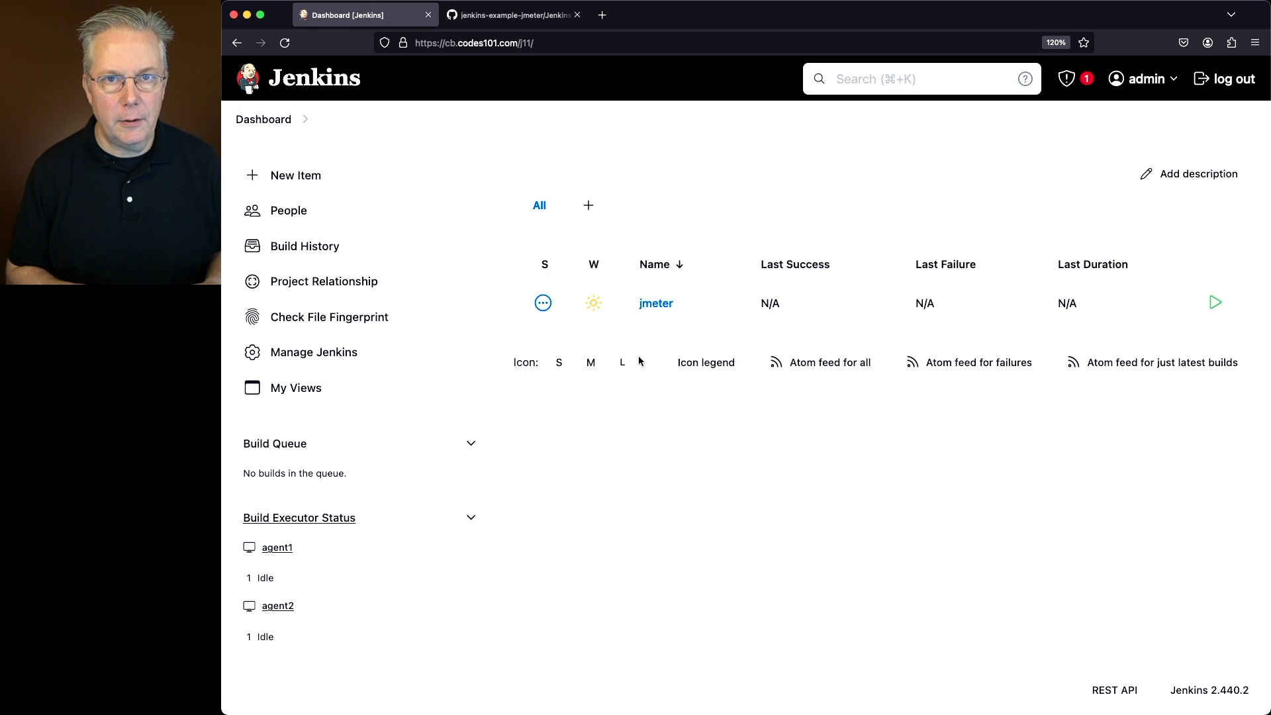
{"action": "left_click", "coordinate": [655, 303]}
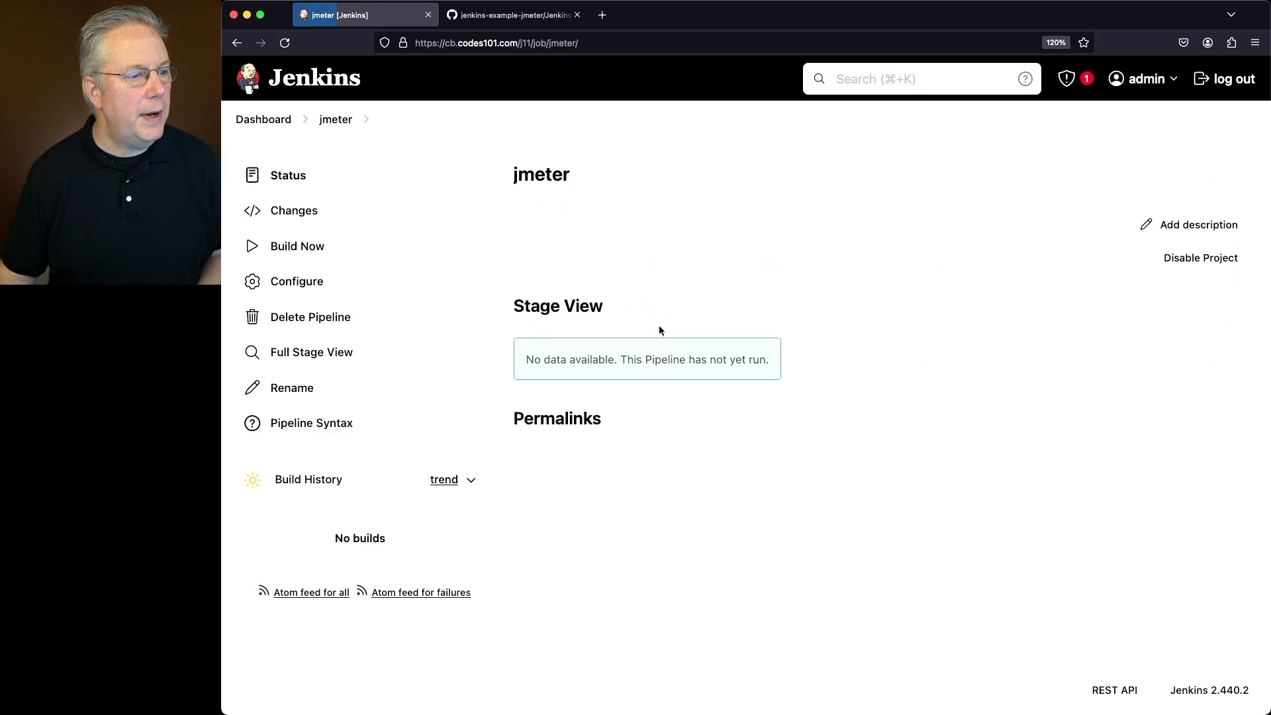
{"action": "left_click", "coordinate": [297, 245]}
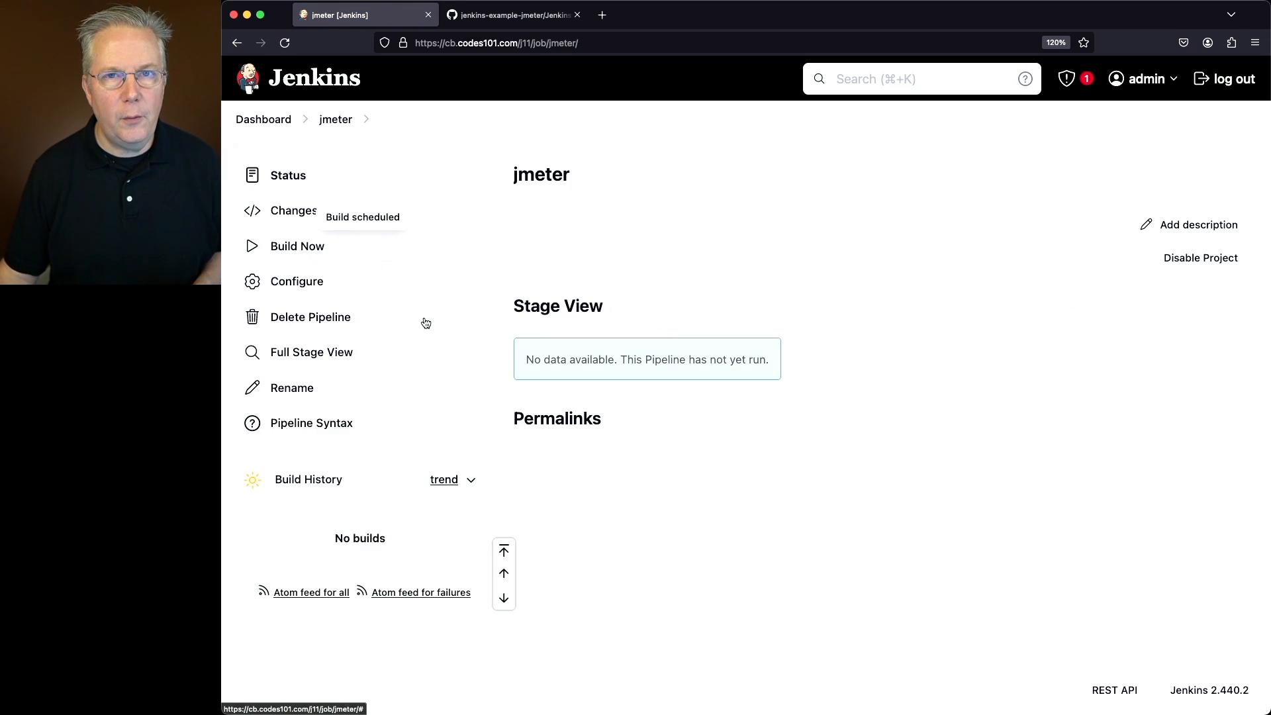
Review build #1's console output, glancing at check-website.jmx on GitHub, through to SUCCESS
{"action": "left_click", "coordinate": [297, 246]}
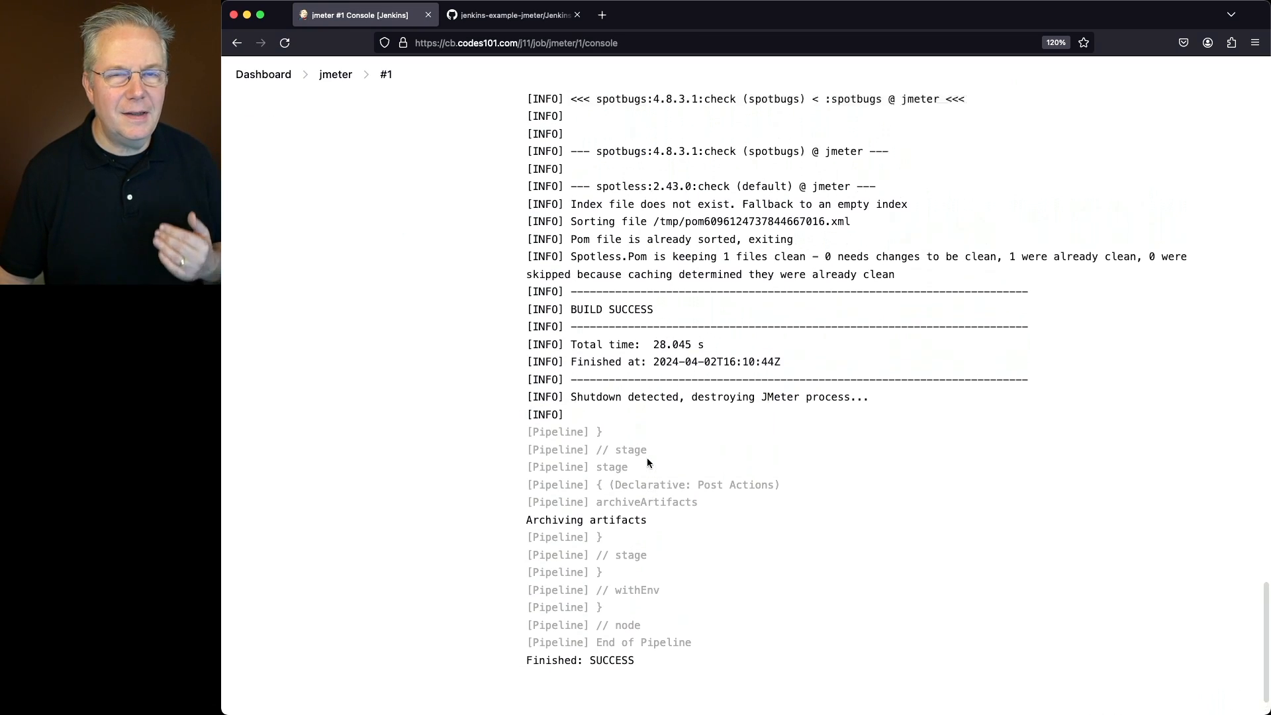
{"action": "scroll", "scroll_direction": "up", "scroll_amount": 3}
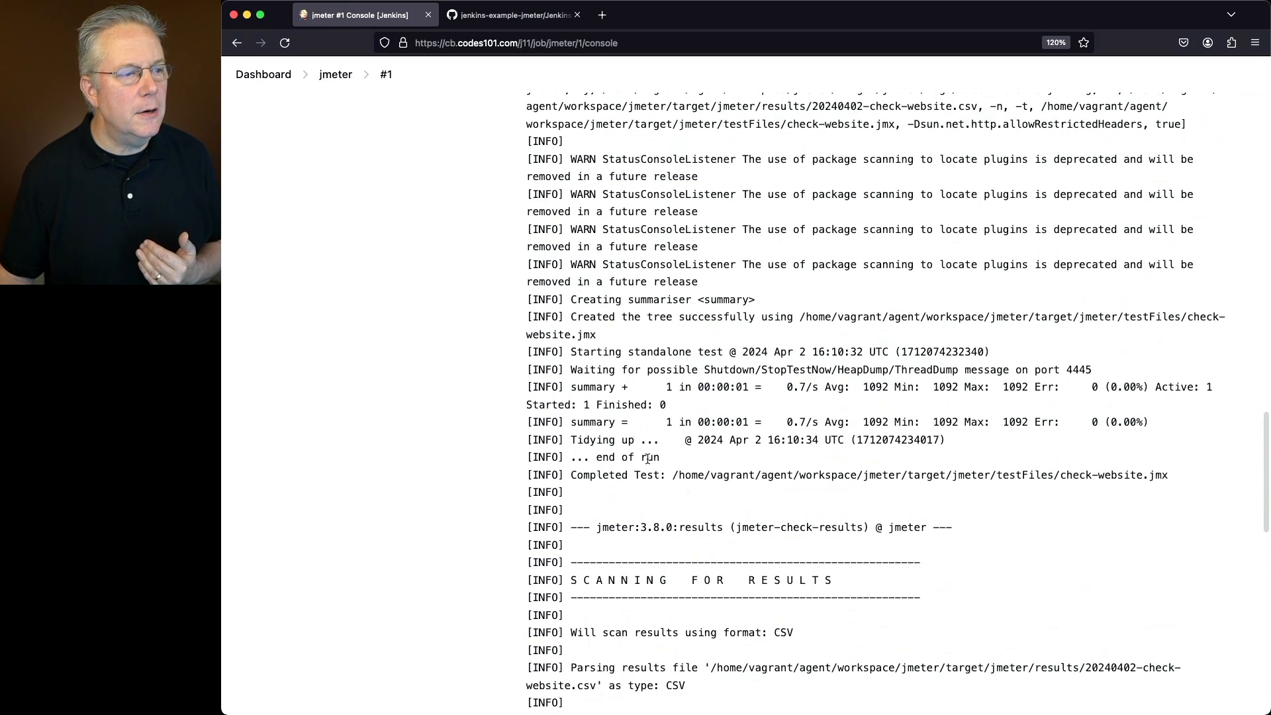
{"action": "scroll", "scroll_direction": "up", "scroll_amount": 3}
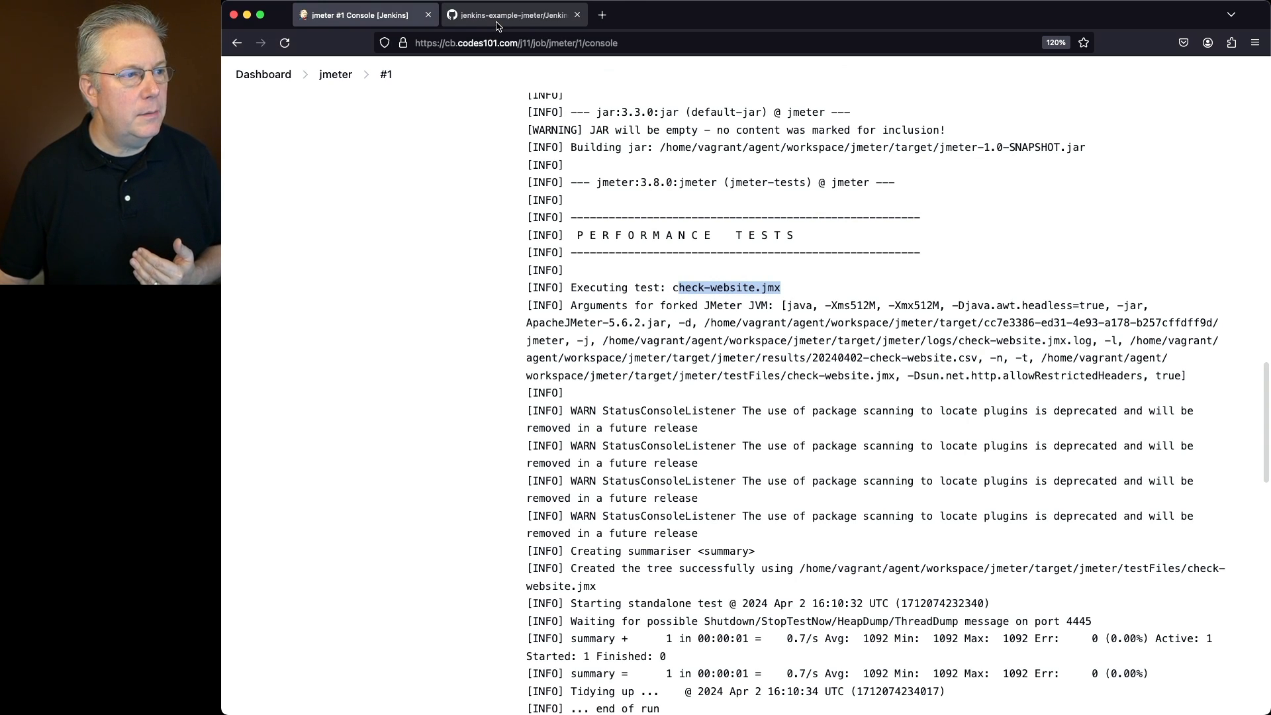
{"action": "left_click", "coordinate": [512, 14]}
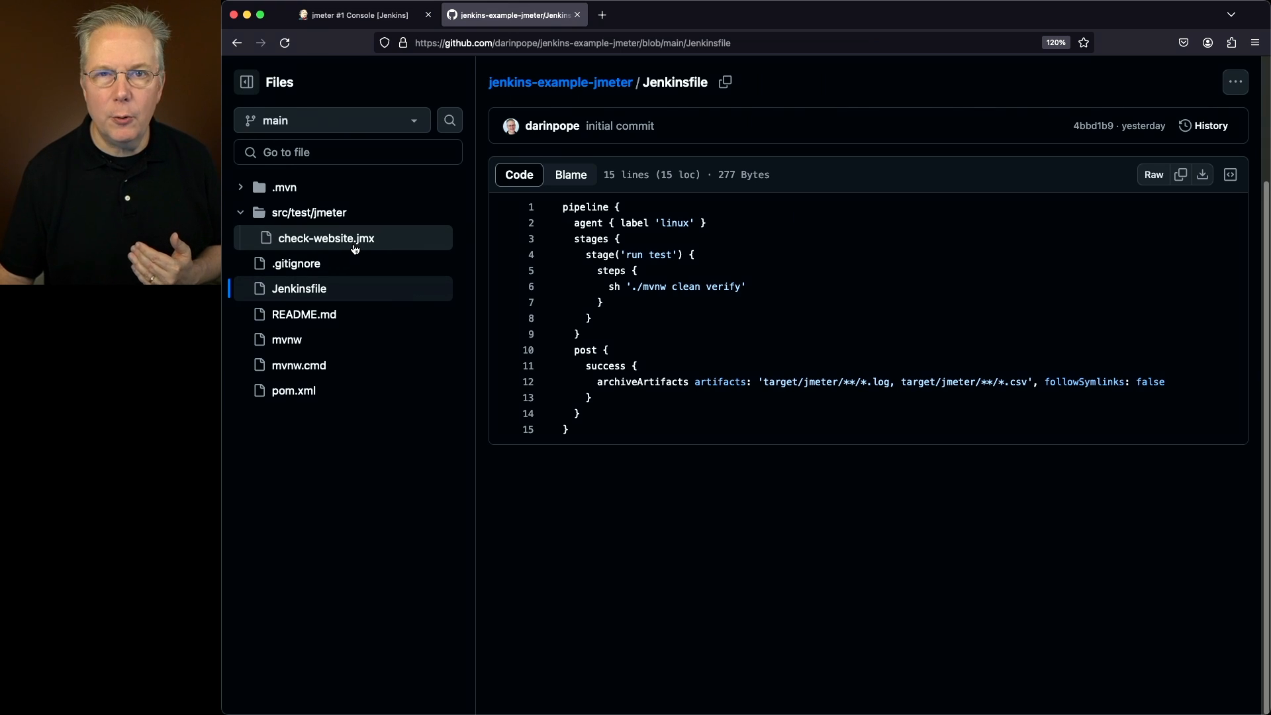
{"action": "left_click", "coordinate": [356, 14]}
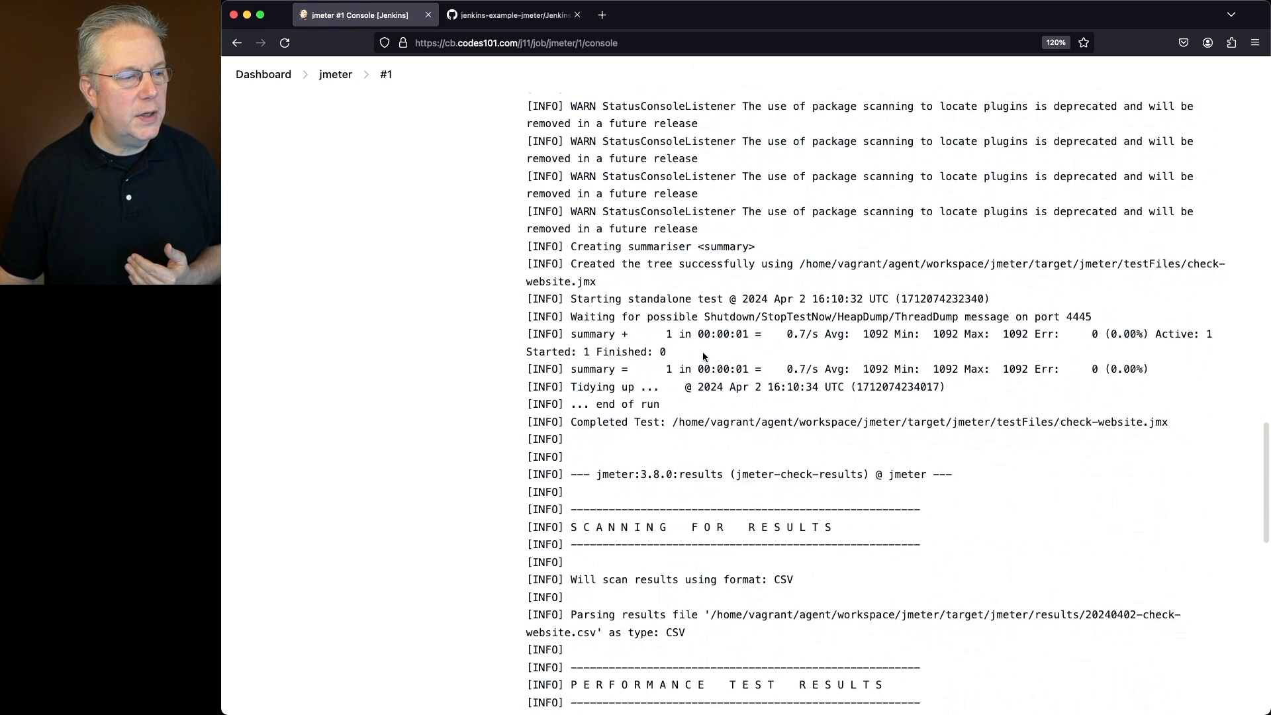
{"action": "scroll", "scroll_direction": "down", "scroll_amount": 3}
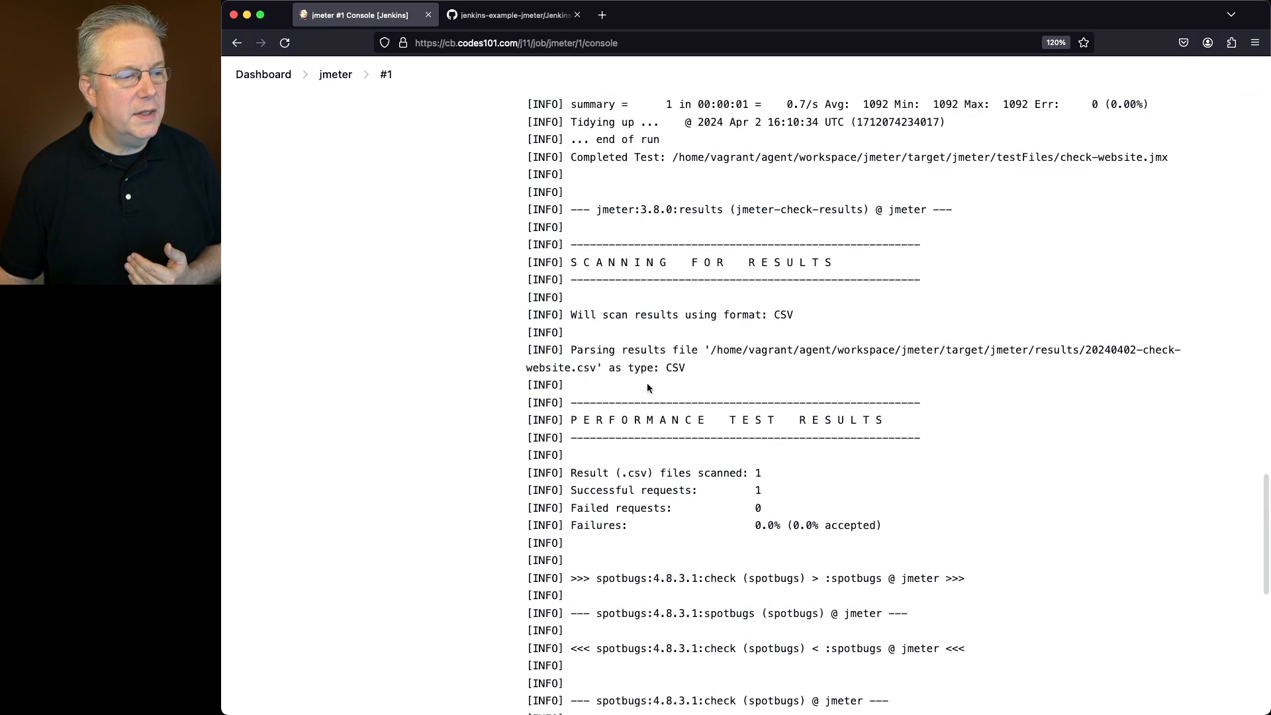
{"action": "scroll", "scroll_direction": "down", "scroll_amount": 3}
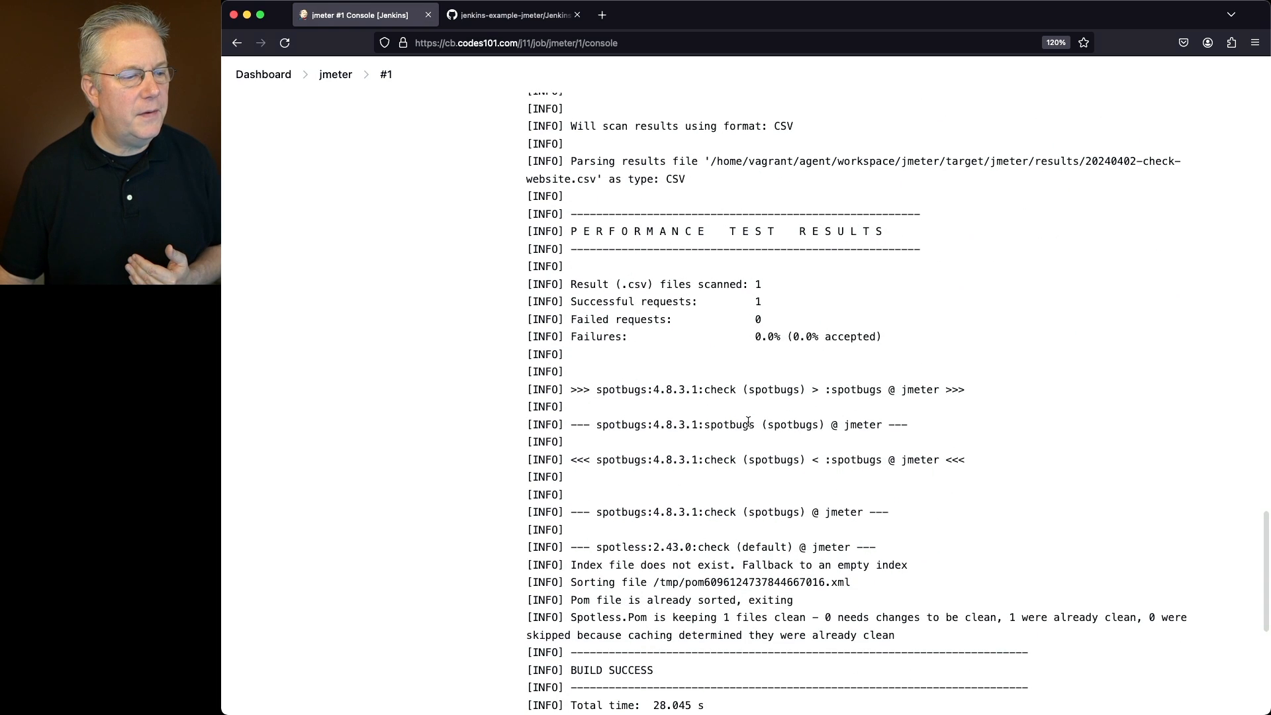
{"action": "scroll", "scroll_direction": "down", "scroll_amount": 3}
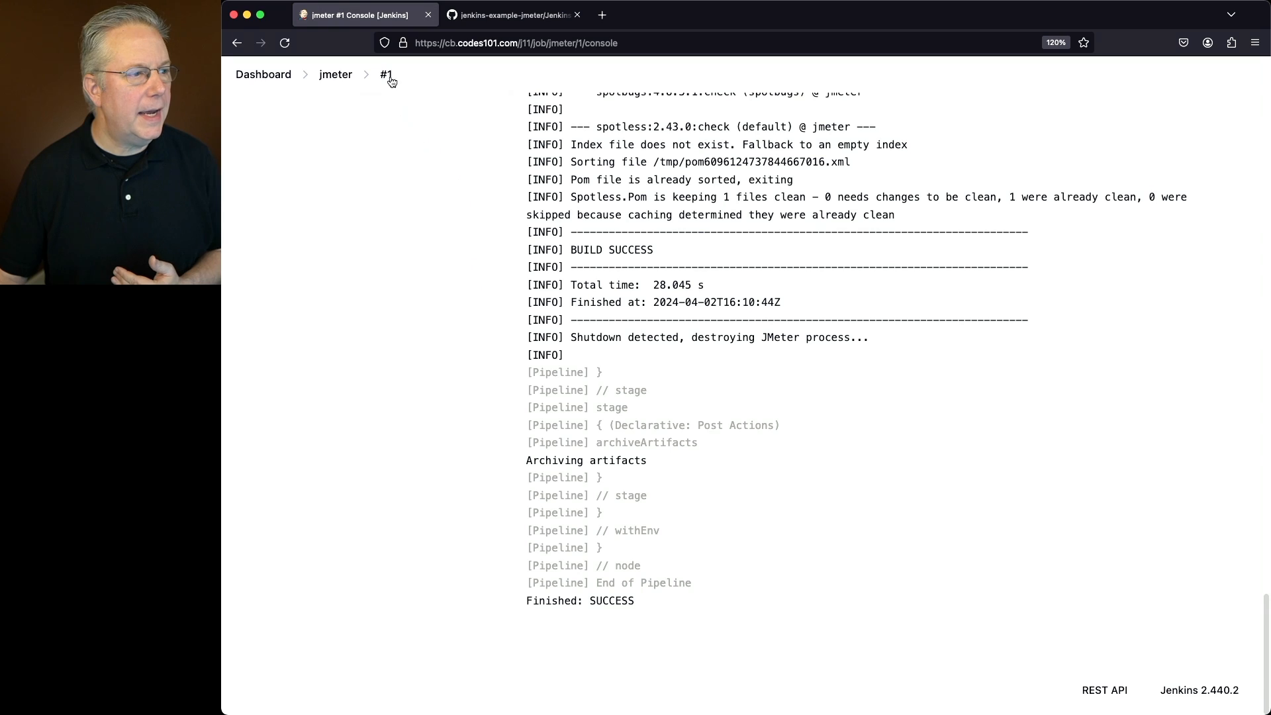
From the build #1 summary, view the archived 20240402-check-website.csv artifact
{"action": "left_click", "coordinate": [386, 73]}
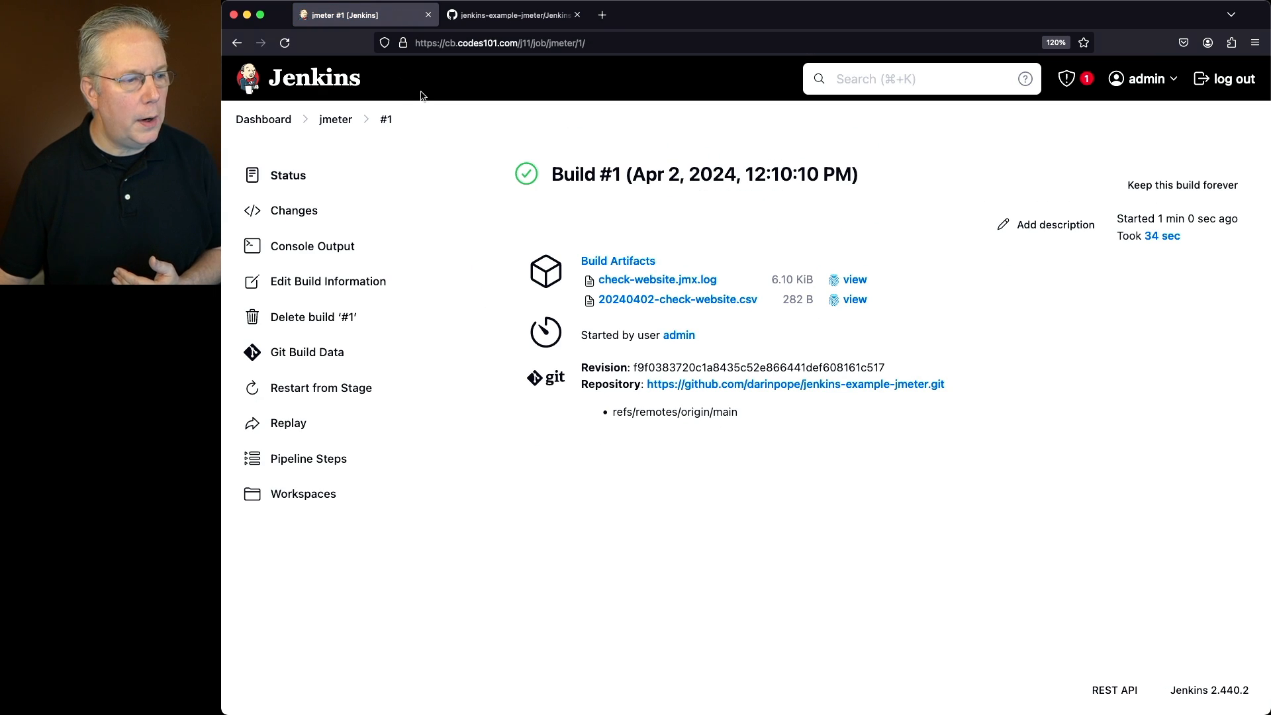
{"action": "mouse_move", "coordinate": [657, 279]}
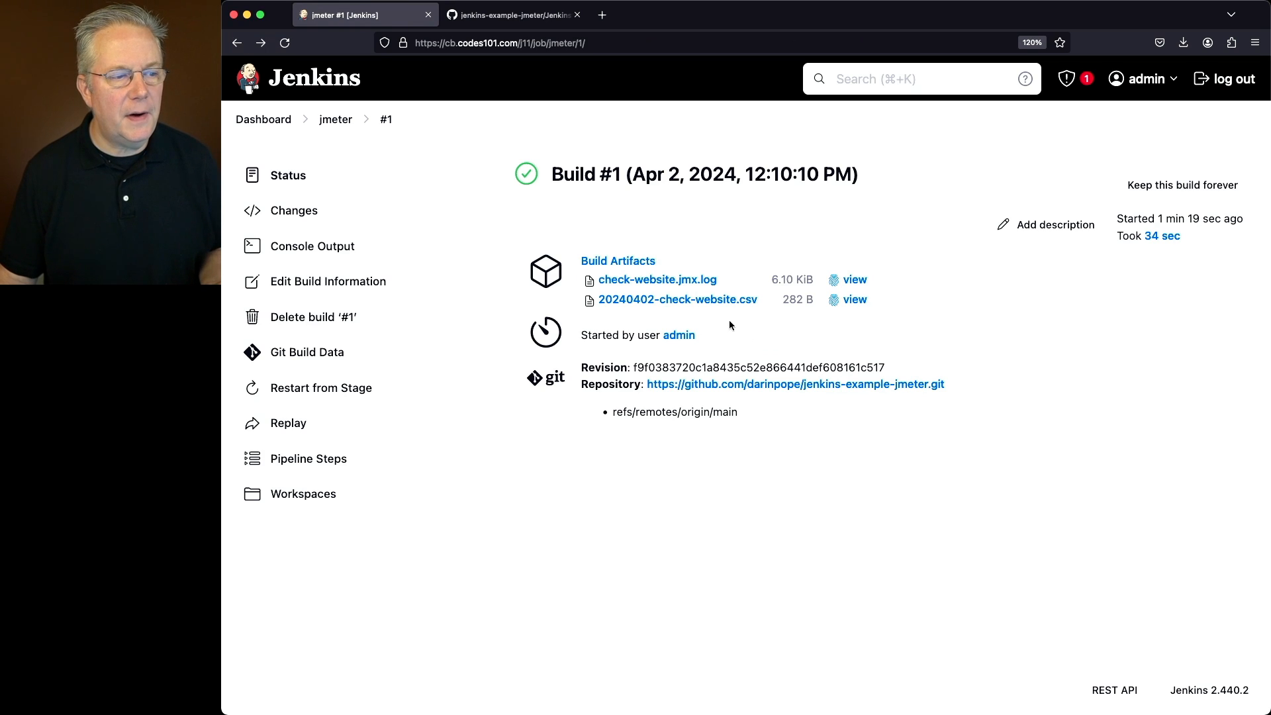
{"action": "left_click", "coordinate": [855, 299]}
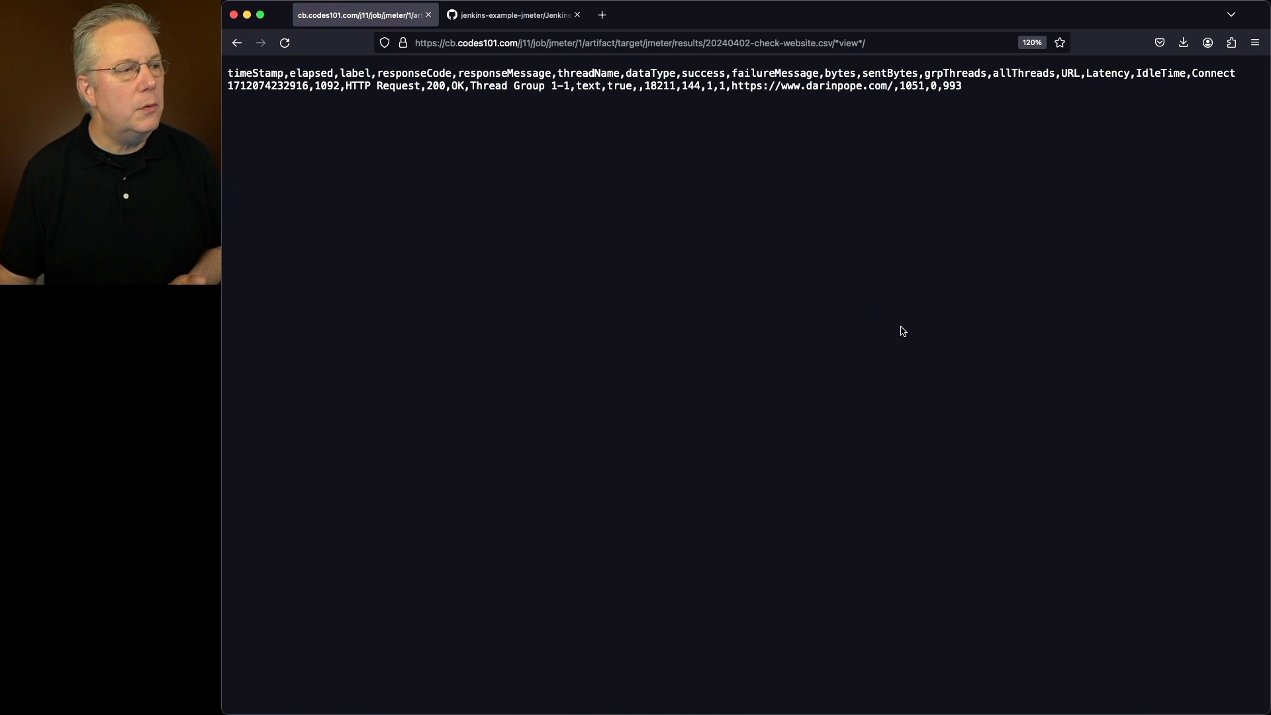
{"action": "mouse_move", "coordinate": [896, 324]}
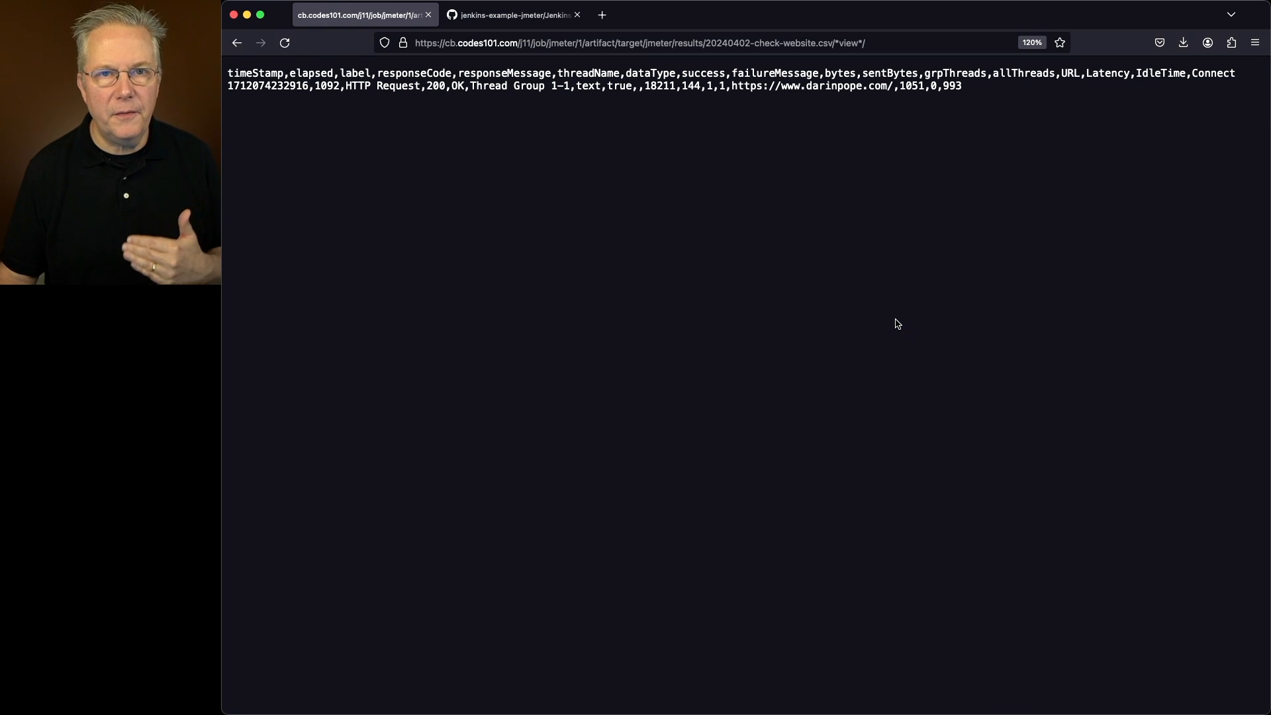